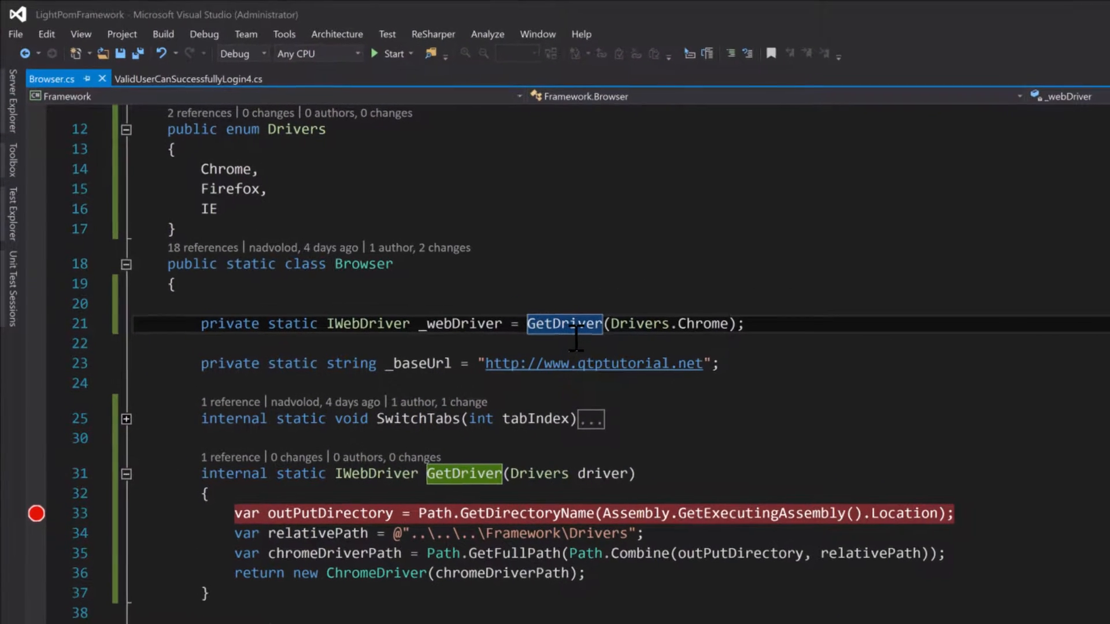
Comment out GetDriver(Drivers.Chrome) on line 21 and initialise _webDriver with new ChromeDriver().
{"action": "type", "text": "//"}
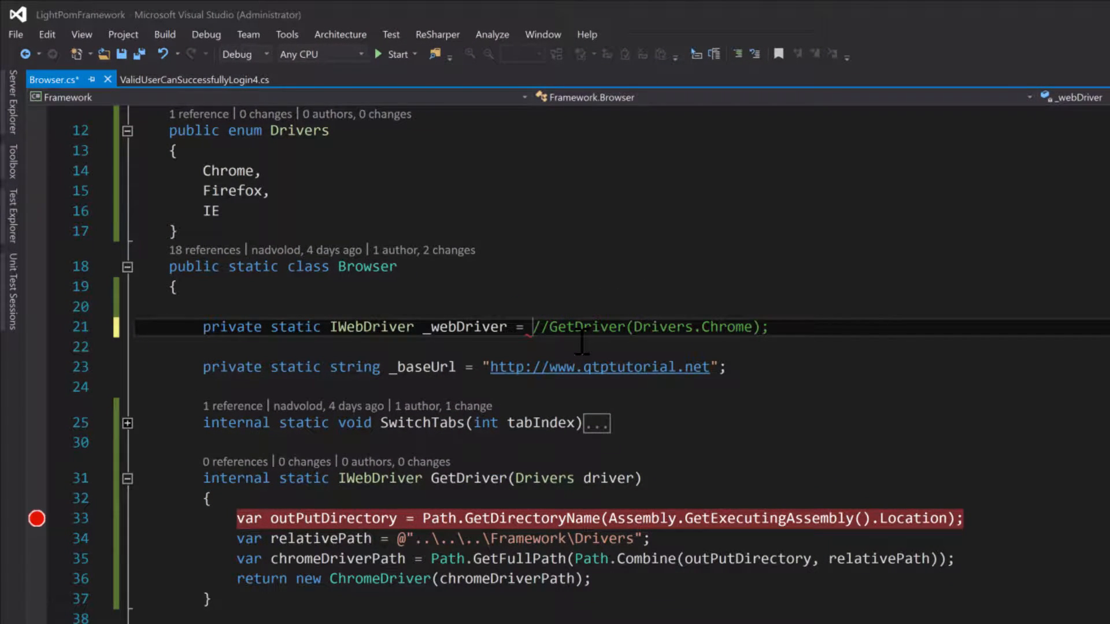
{"action": "type", "text": "new ChromeDriver();"}
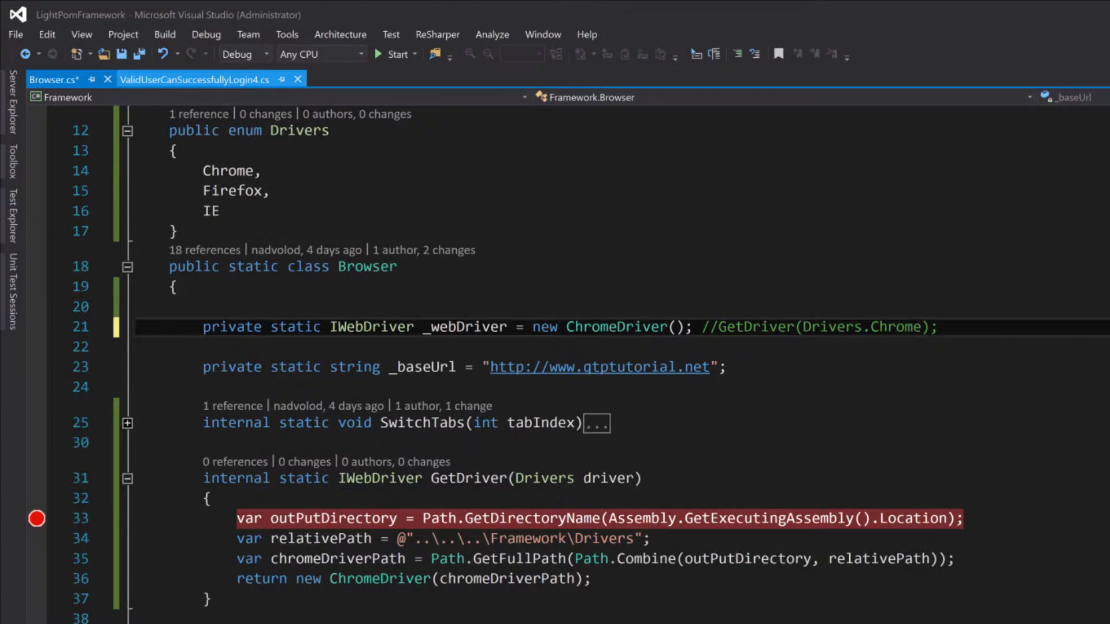
Run the RunTest login test in ValidUserCanSuccessfullyLogin4.cs against the new driver setup.
{"action": "left_click", "coordinate": [194, 79]}
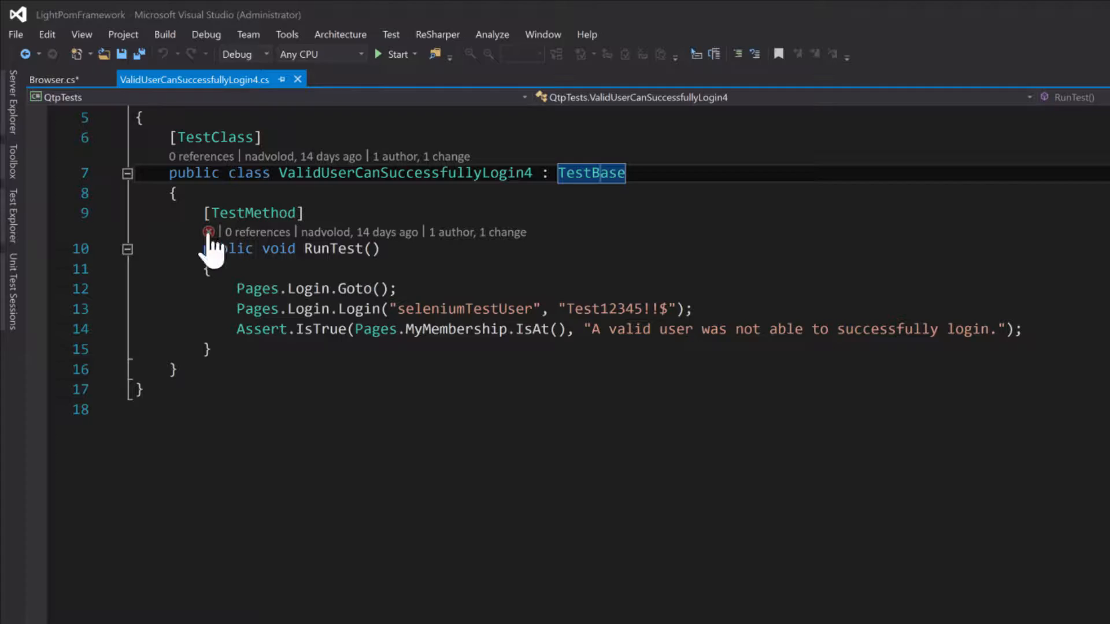
{"action": "left_click", "coordinate": [209, 232]}
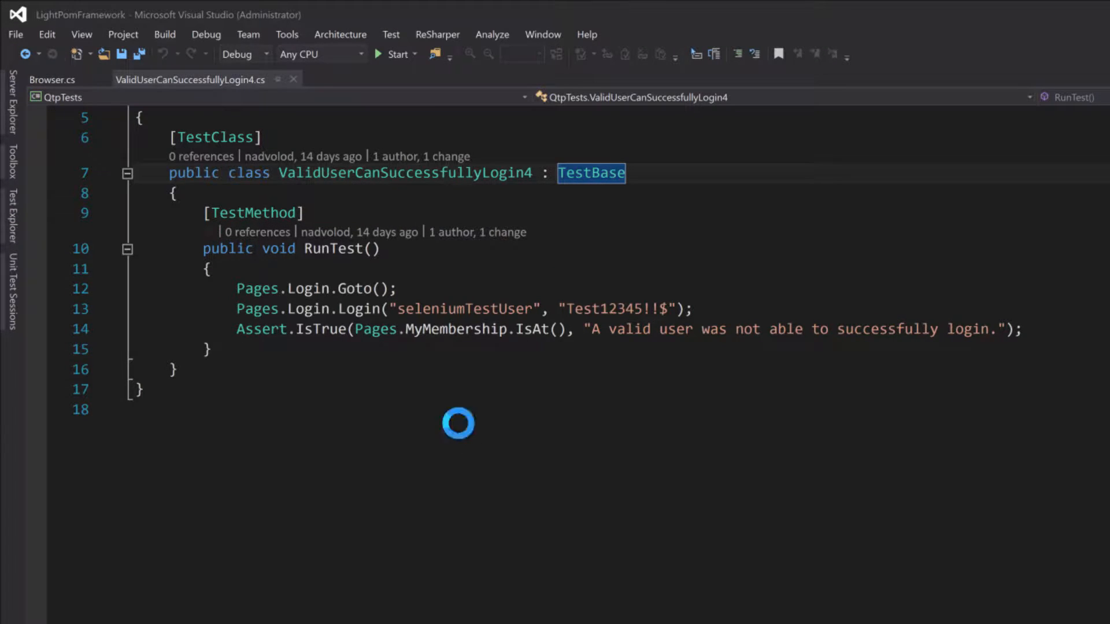
{"action": "left_click", "coordinate": [396, 53]}
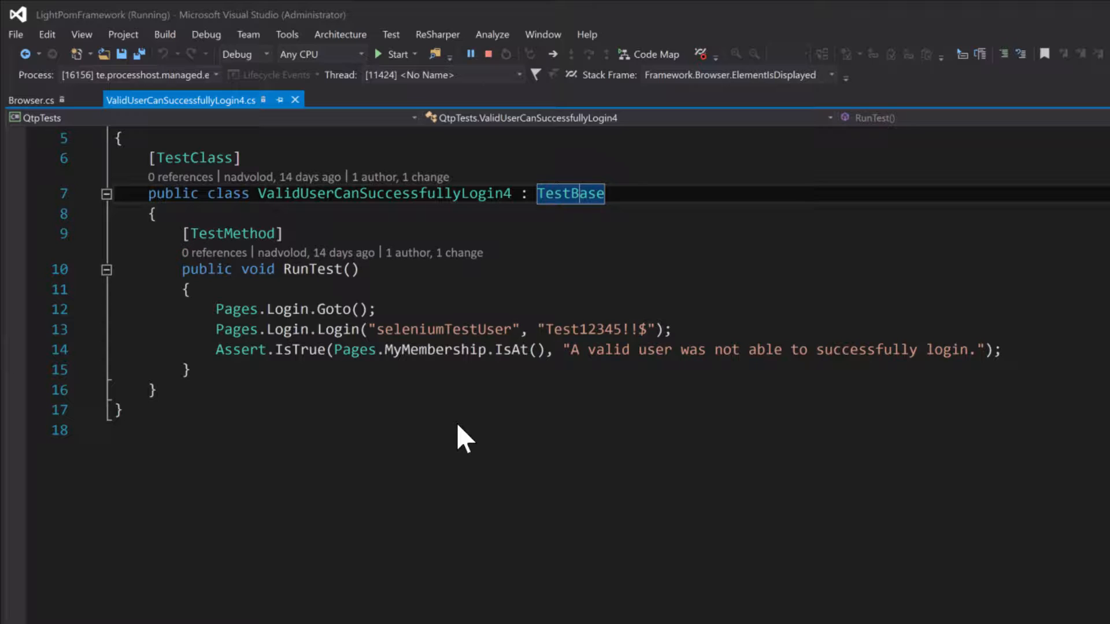
{"action": "left_click", "coordinate": [396, 54]}
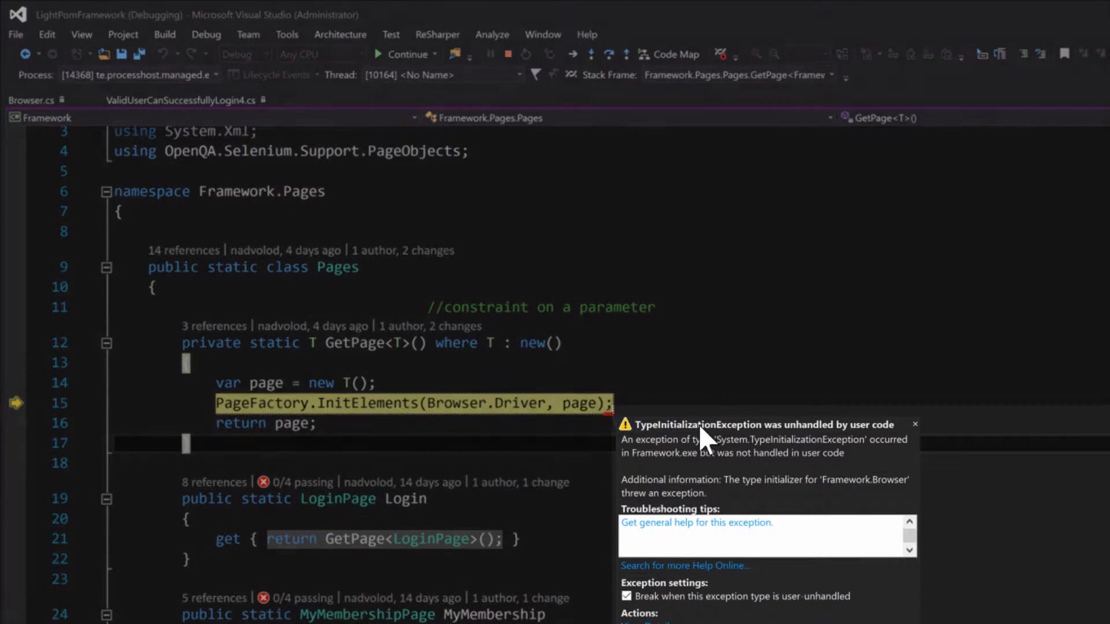
{"action": "mouse_move", "coordinate": [793, 433]}
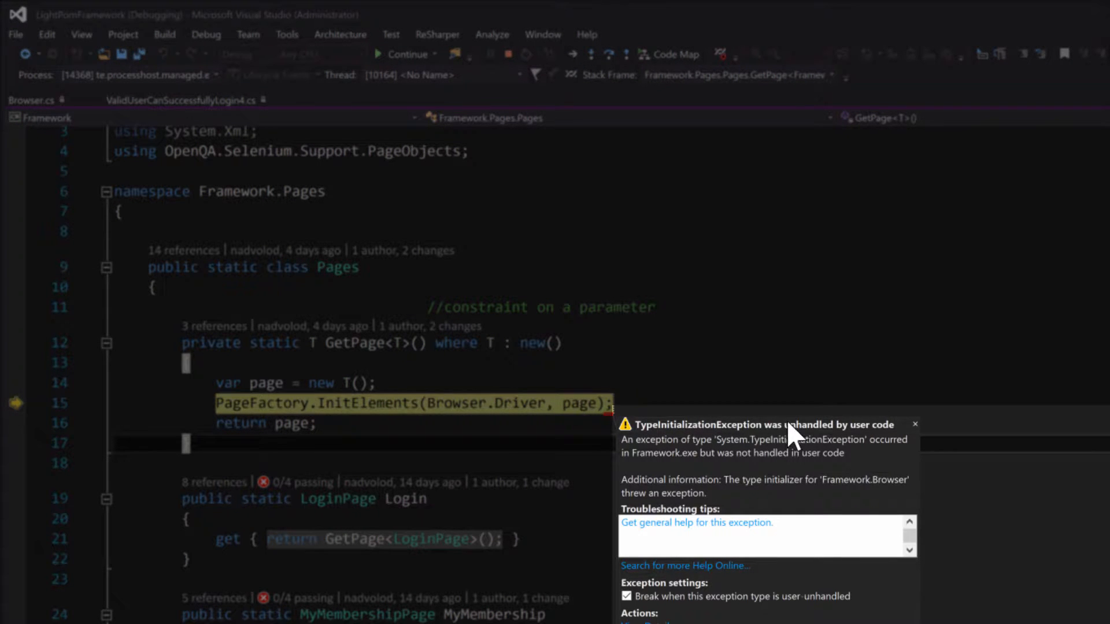
{"action": "mouse_move", "coordinate": [740, 442]}
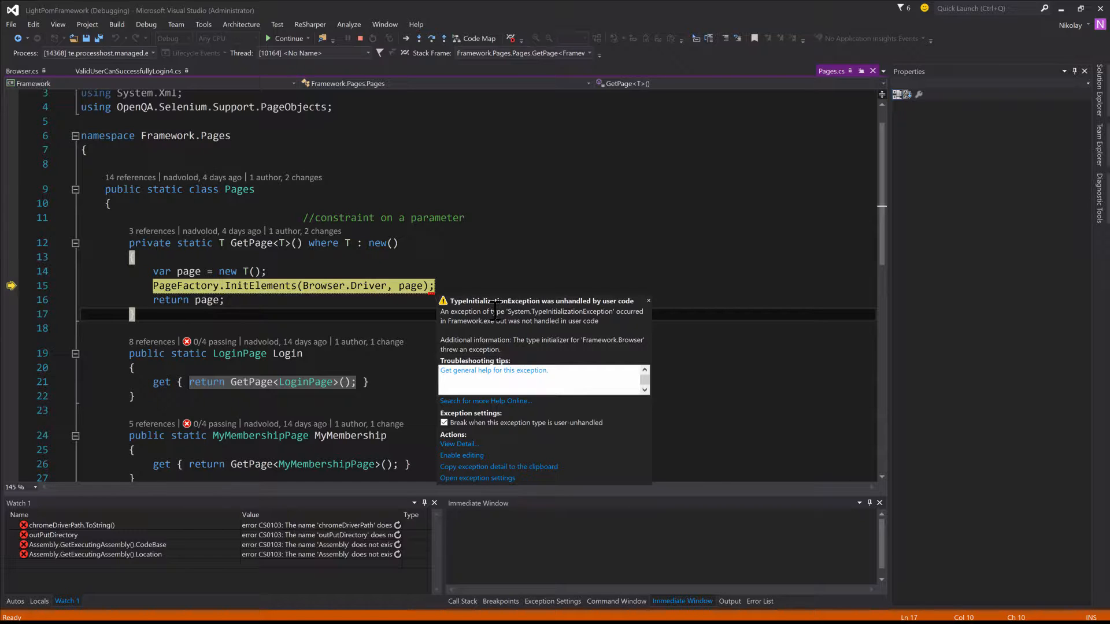
{"action": "mouse_move", "coordinate": [515, 324]}
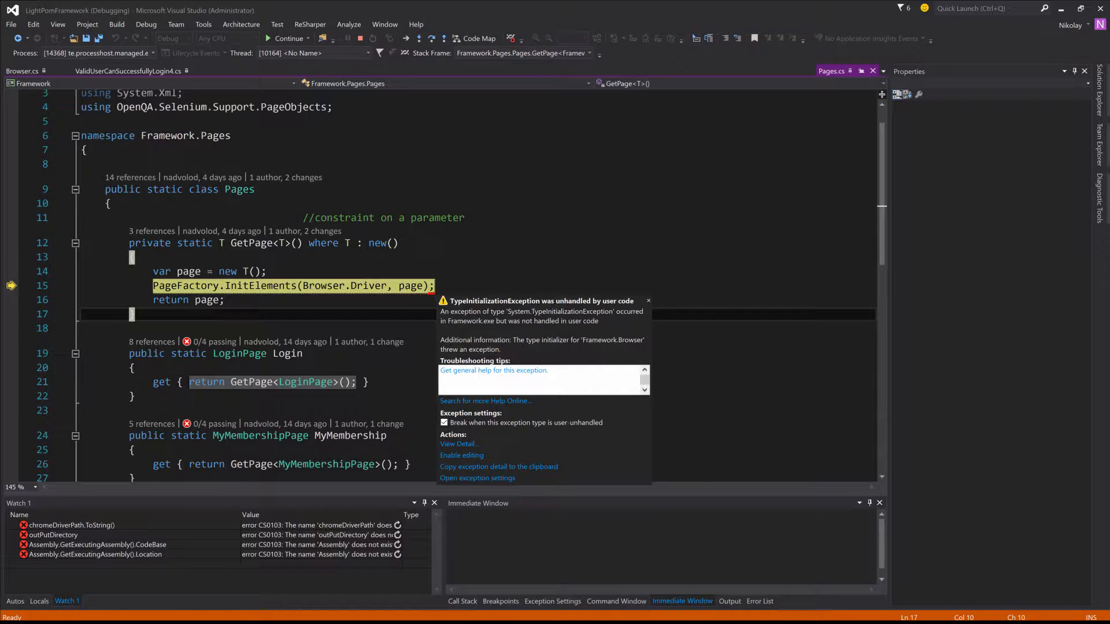
{"action": "mouse_move", "coordinate": [458, 242]}
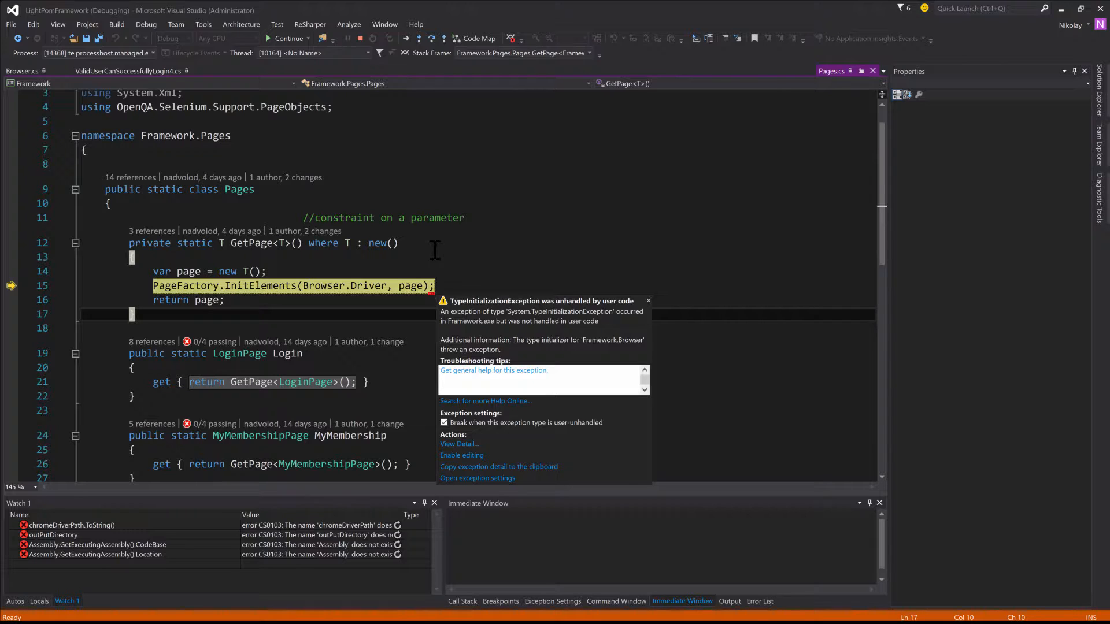
{"action": "mouse_move", "coordinate": [566, 389]}
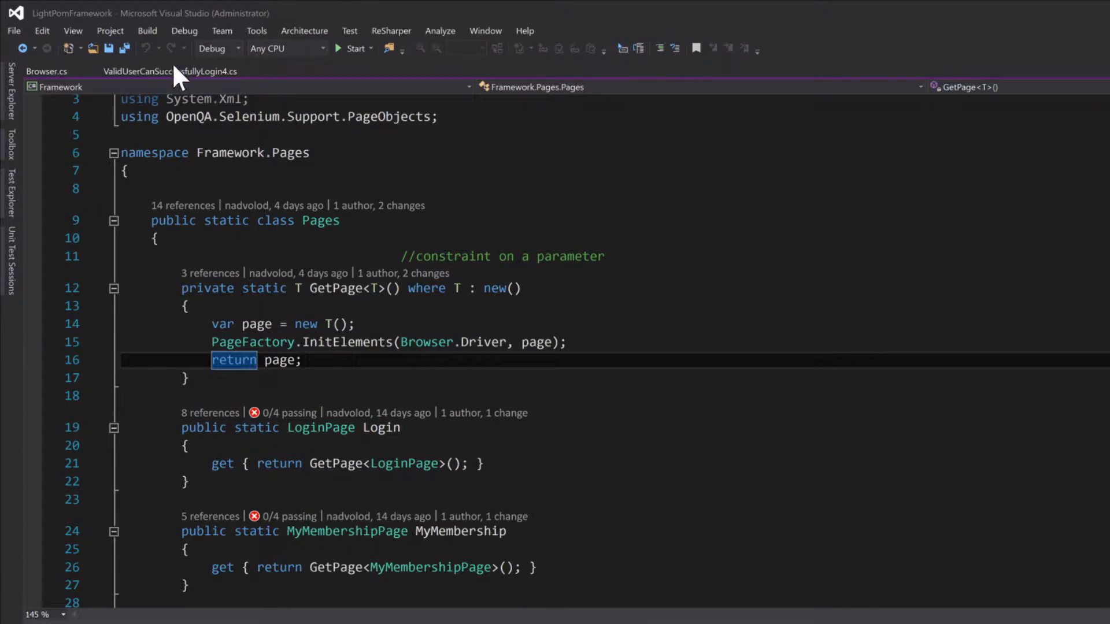
Return to Browser.cs and scroll up to the _webDriver initialisation on line 21.
{"action": "left_click", "coordinate": [46, 70]}
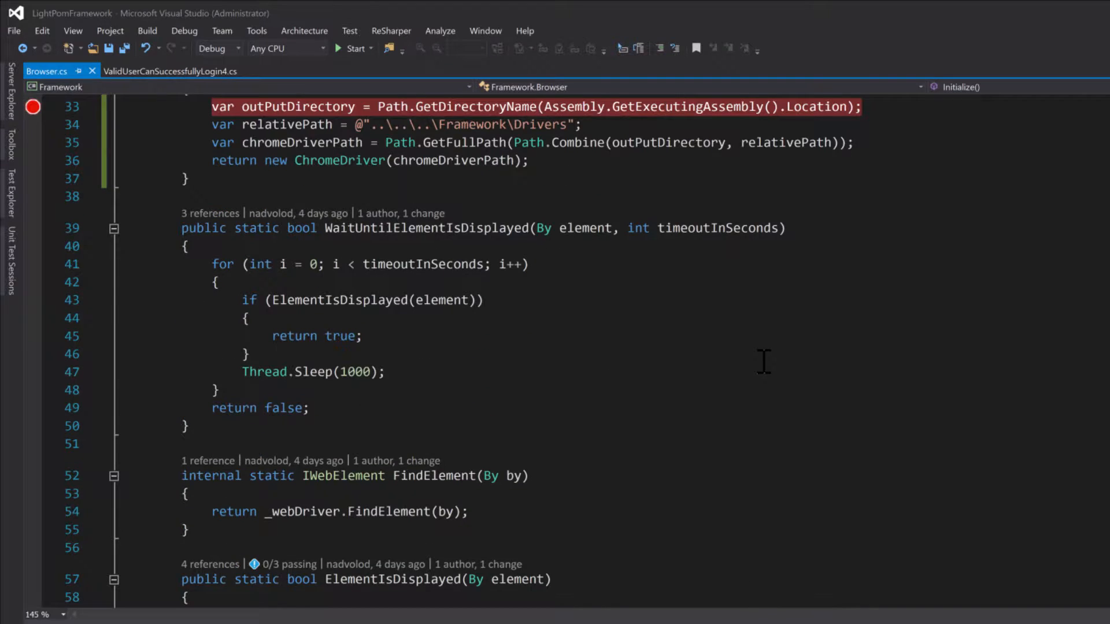
{"action": "scroll", "scroll_direction": "up", "scroll_amount": 3}
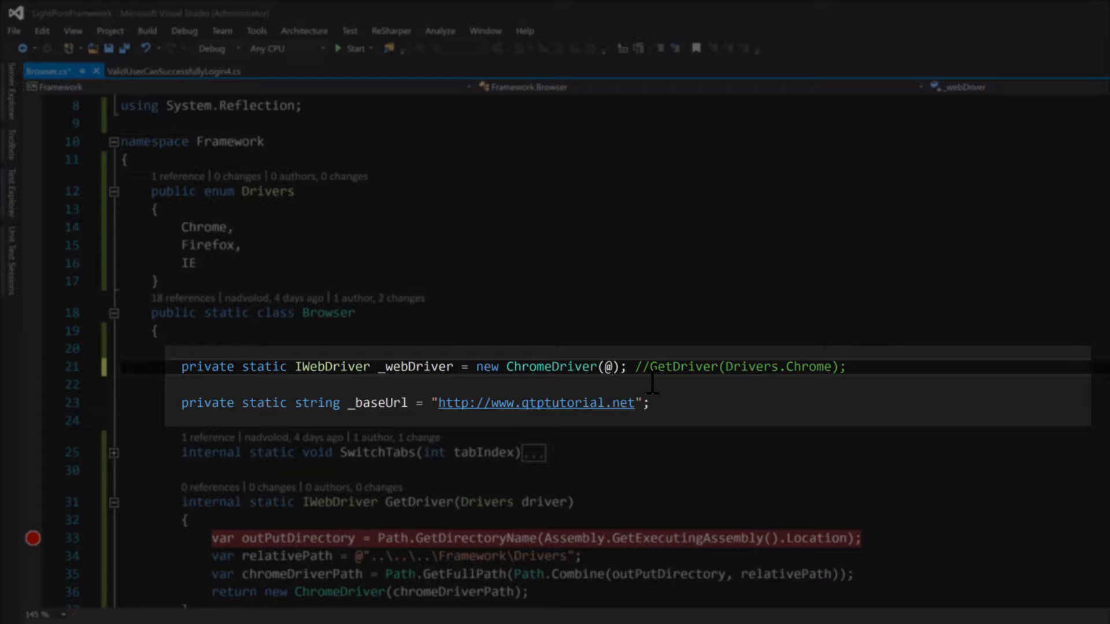
Pass the placeholder path "c:\folderWhereDriverLives" as the ChromeDriver argument.
{"action": "type", "text": "\"\""}
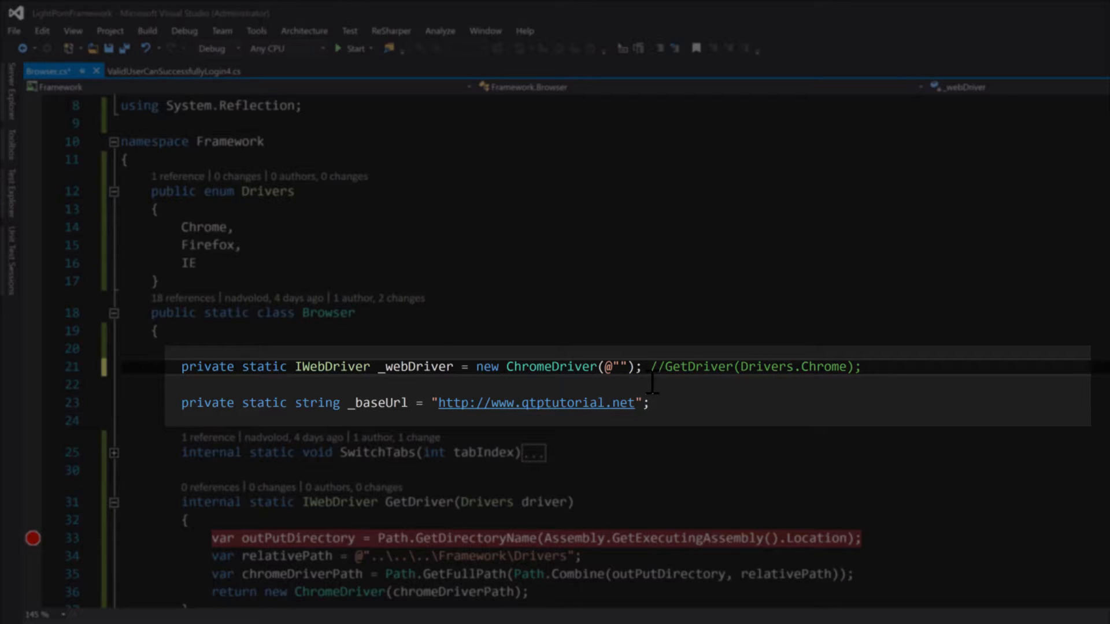
{"action": "type", "text": "c:\\"}
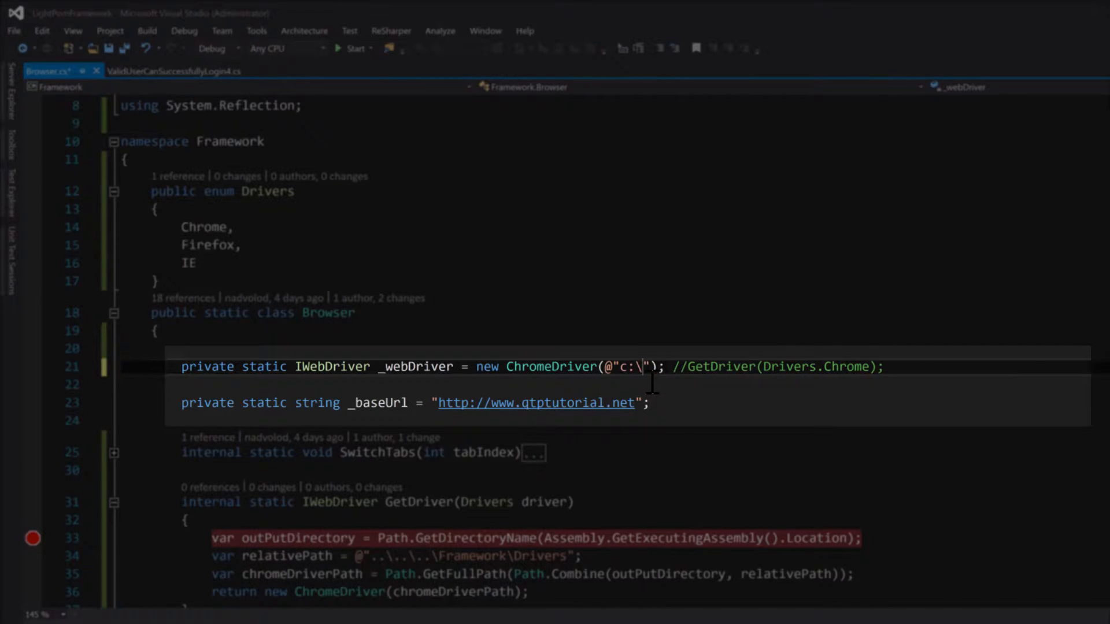
{"action": "type", "text": "folderWhereDriverLives"}
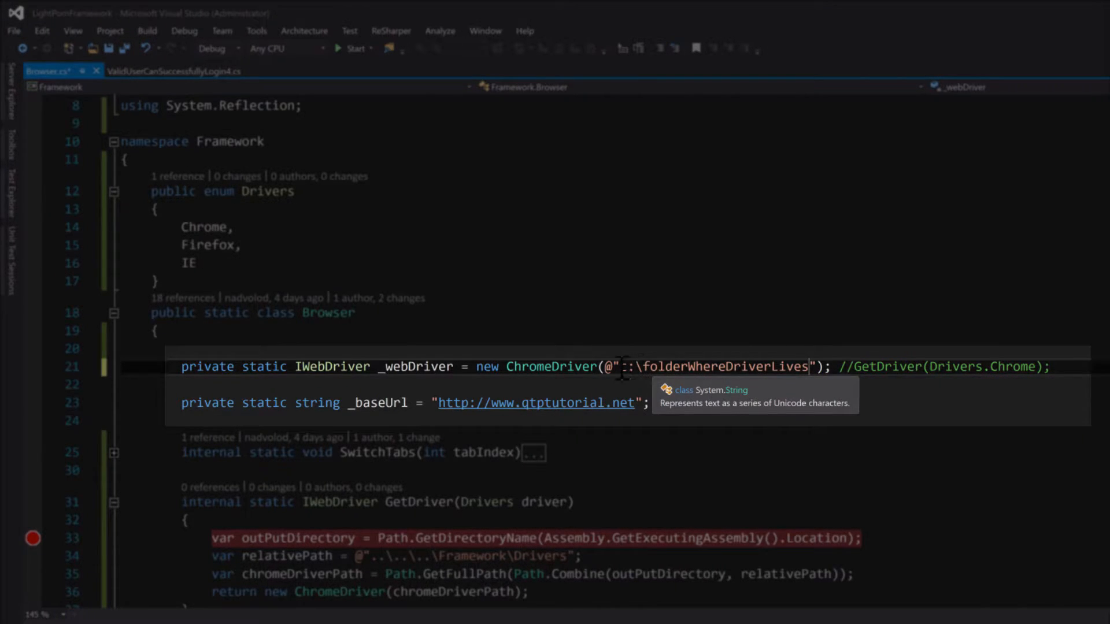
Select the hardcoded path and revert line 21 to GetDriver(Drivers.Chrome).
{"action": "type", "text": "c"}
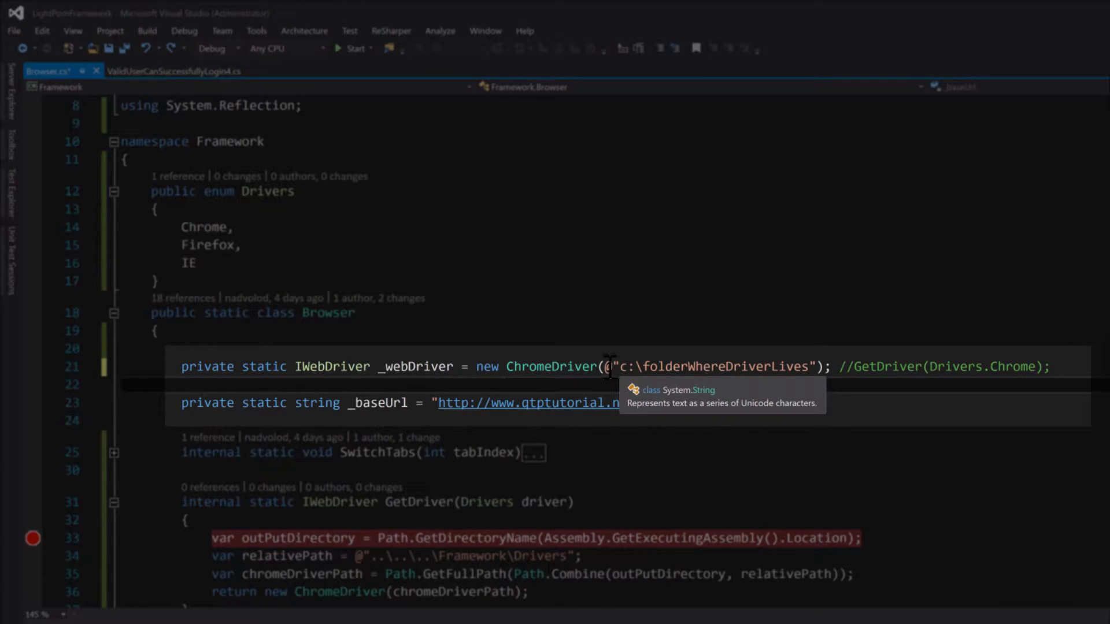
{"action": "double_click", "coordinate": [707, 367]}
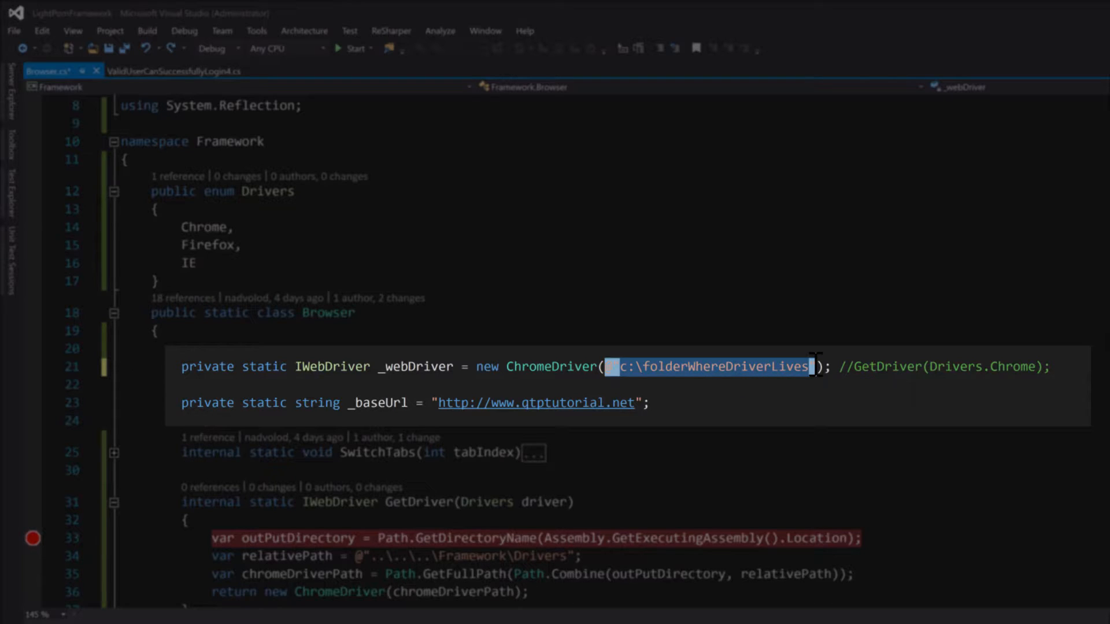
{"action": "type", "text": "@\""}
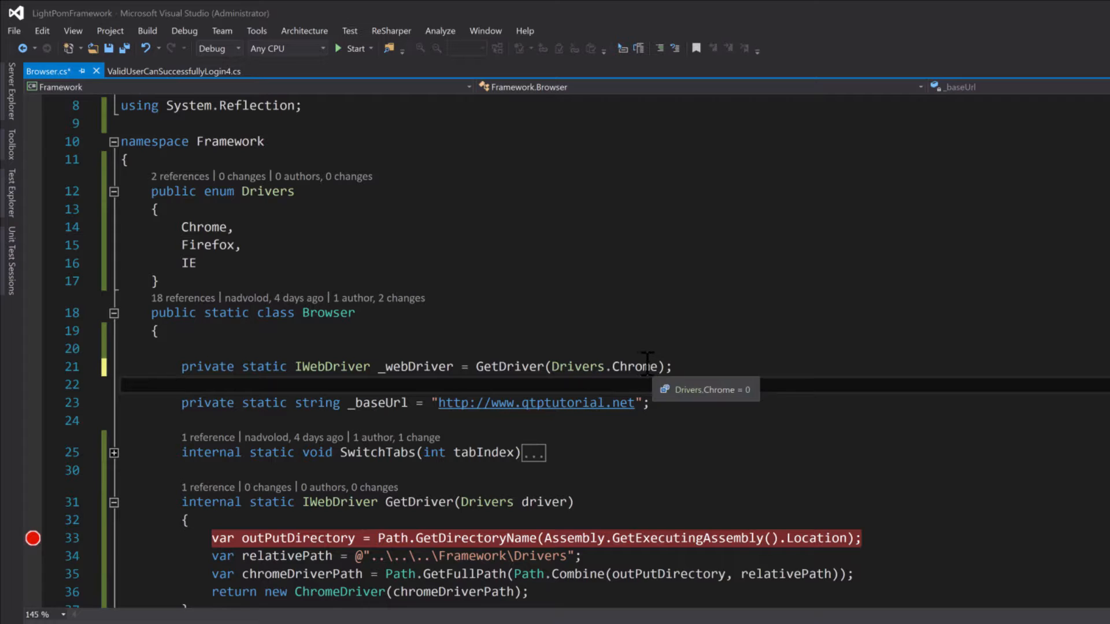
{"action": "scroll", "scroll_direction": "down", "scroll_amount": 3}
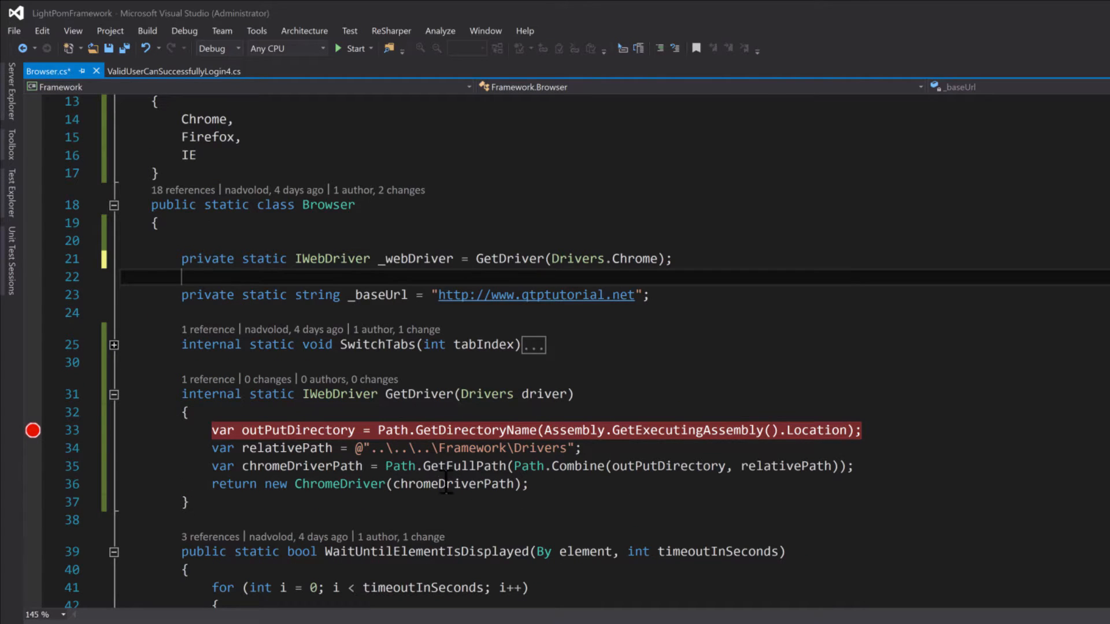
{"action": "mouse_move", "coordinate": [542, 483]}
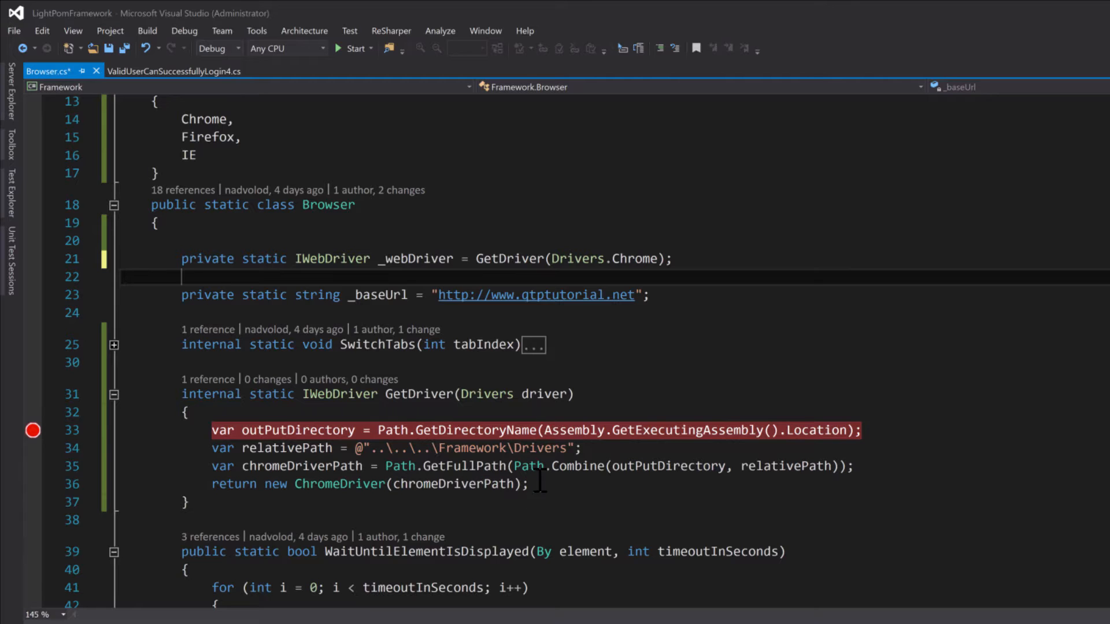
{"action": "double_click", "coordinate": [207, 137]}
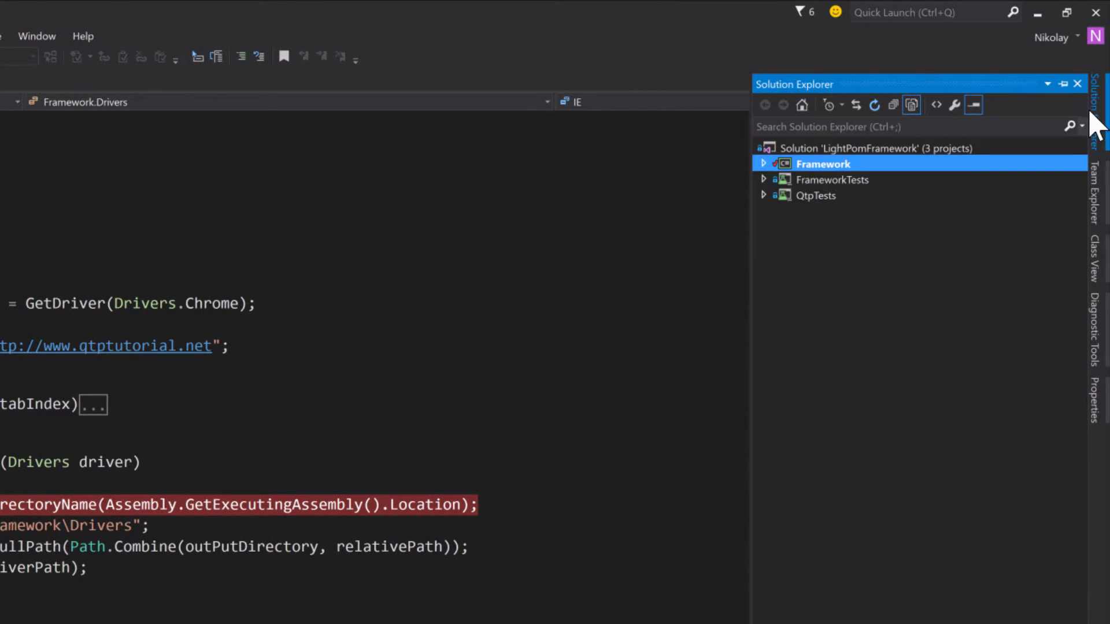
Expand the Framework project in Solution Explorer to reveal Drivers\chromedriver.exe.
{"action": "left_click", "coordinate": [764, 164]}
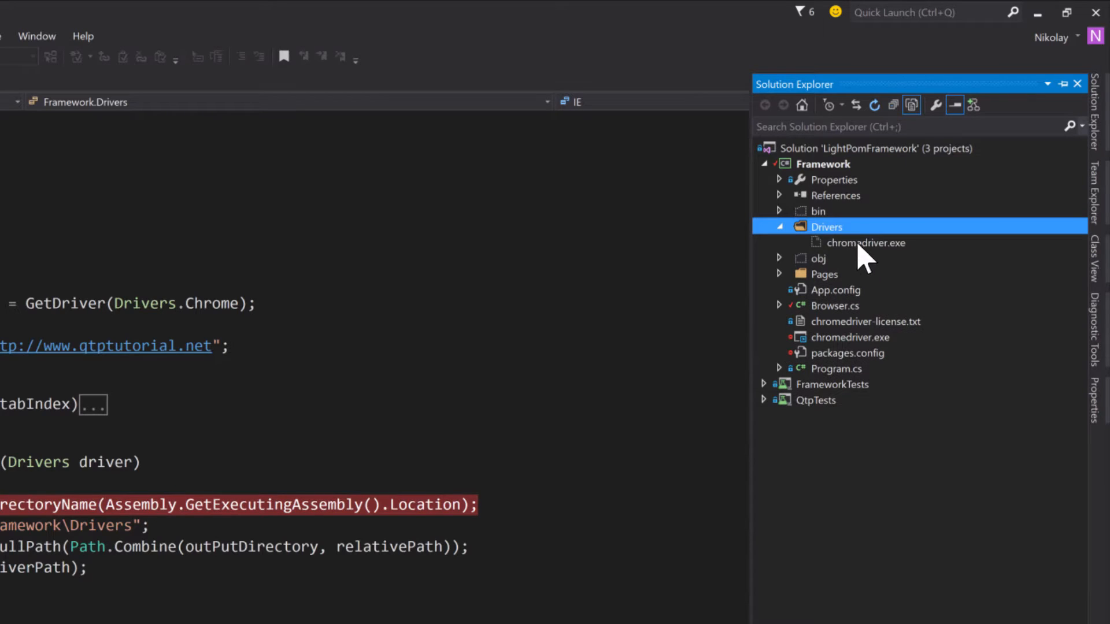
{"action": "mouse_move", "coordinate": [877, 262]}
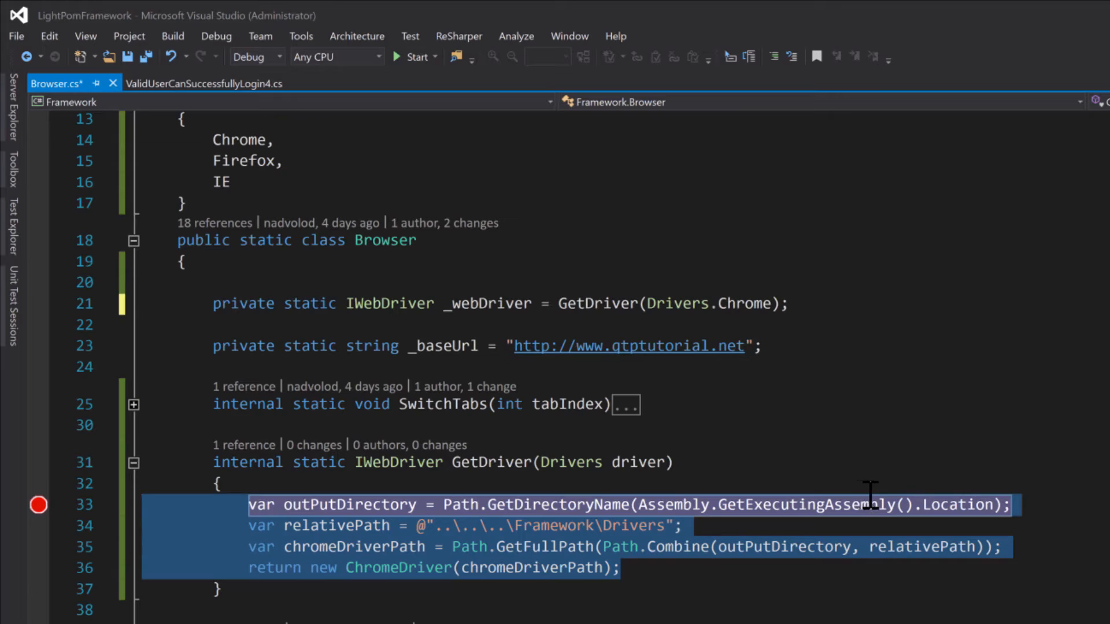
{"action": "mouse_move", "coordinate": [482, 303]}
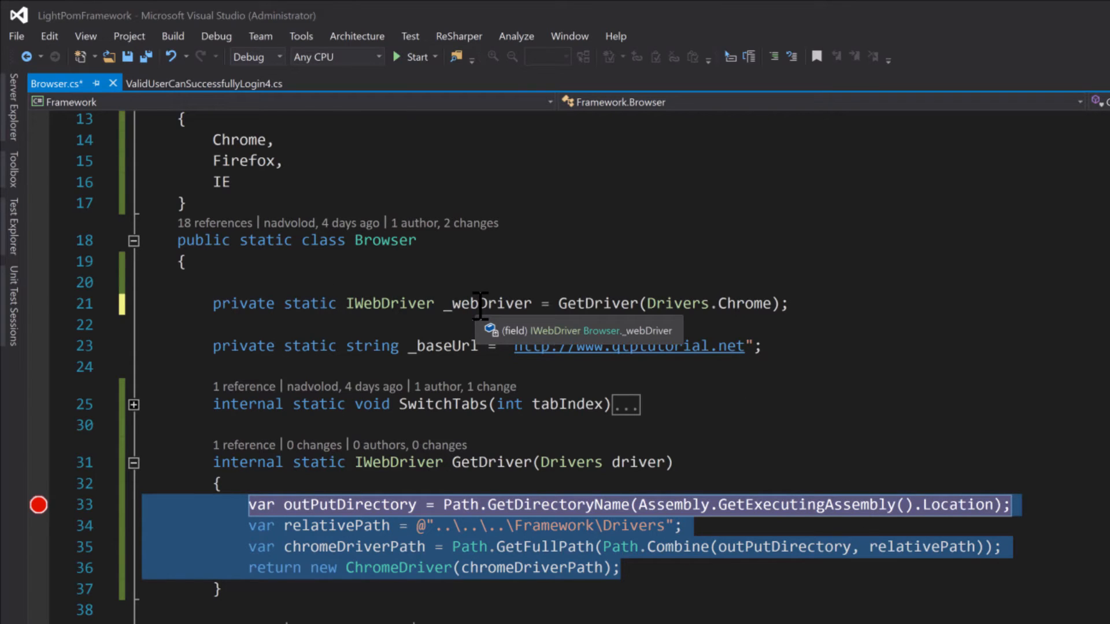